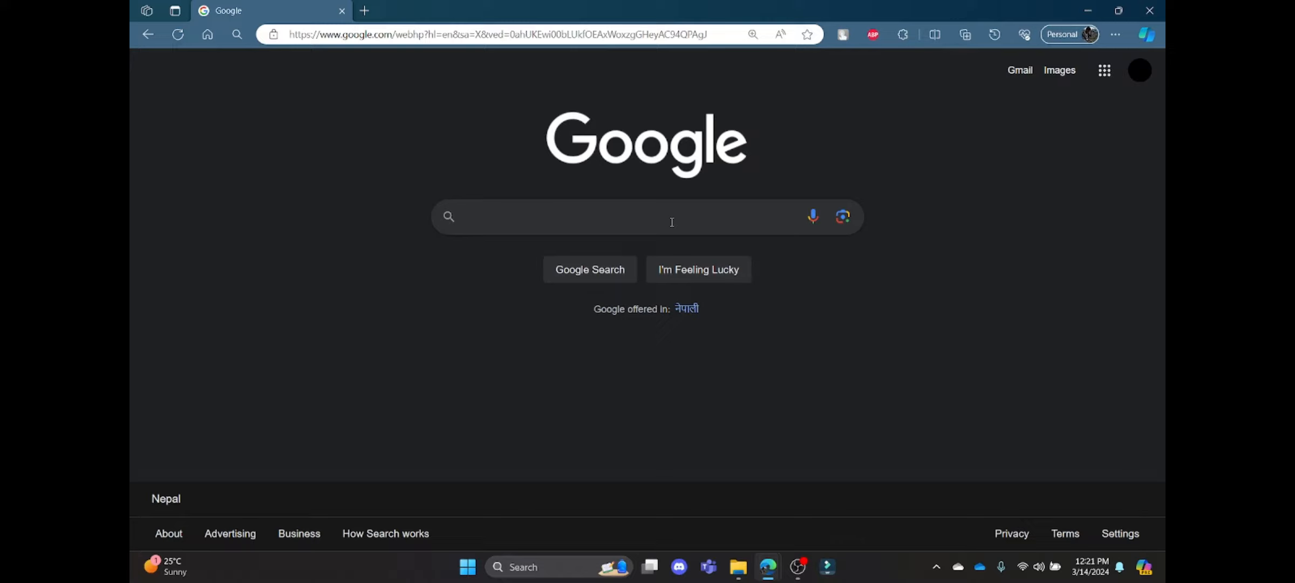
# Search Google for 'quontic bank mortgage login' and open the Quontic - The Adaptive Digital Bank result.
pyautogui.write('quontic bank mortgage login')
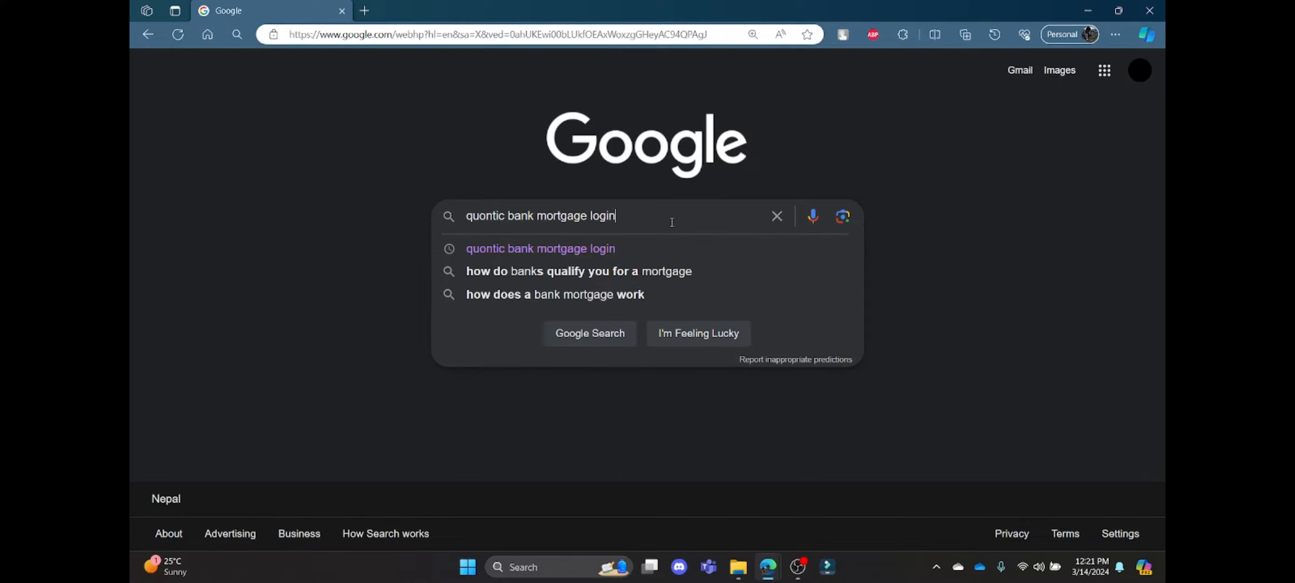
pyautogui.click(590, 332)
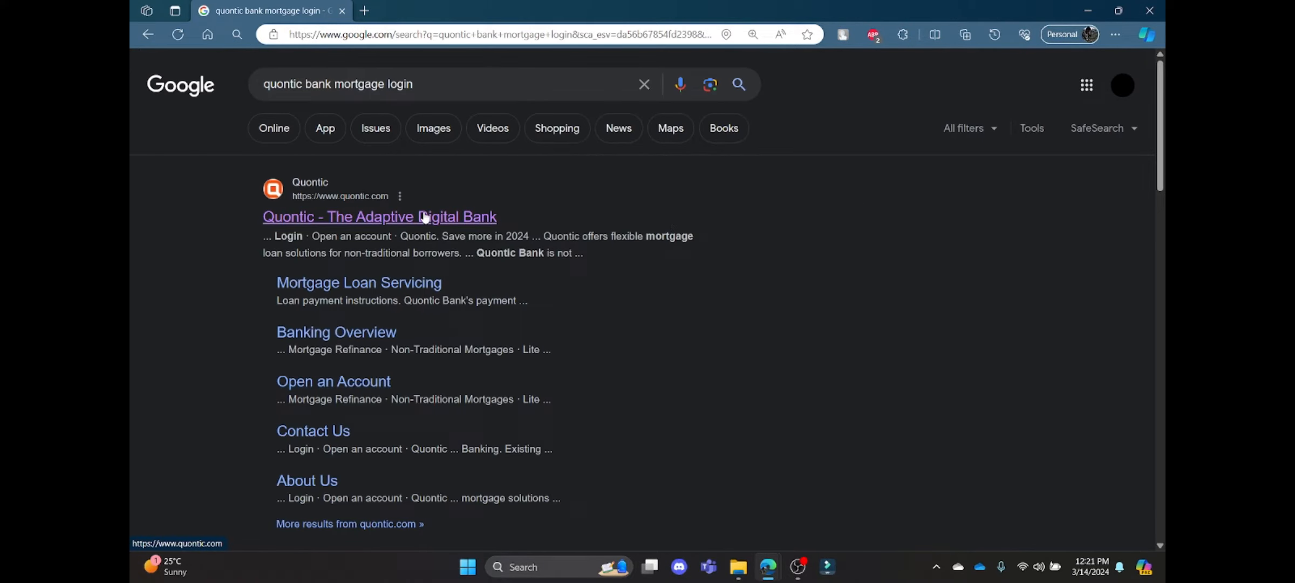
pyautogui.click(380, 216)
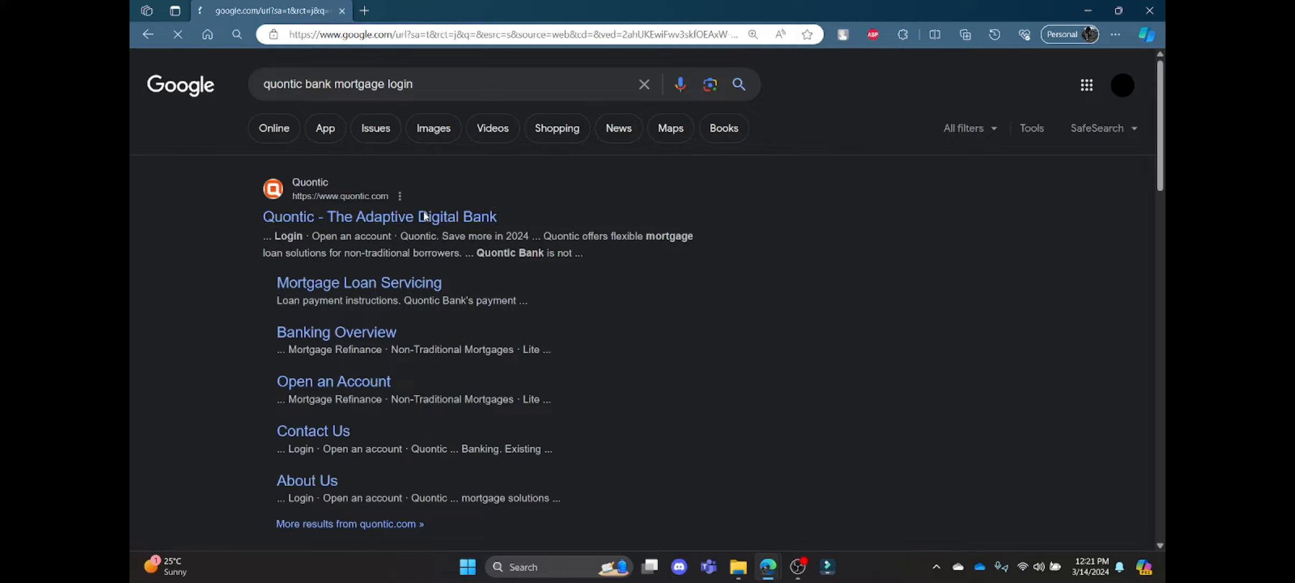
# Open Quontic's online banking login in a new tab, focus the password field, and return to the homepage.
pyautogui.click(379, 216)
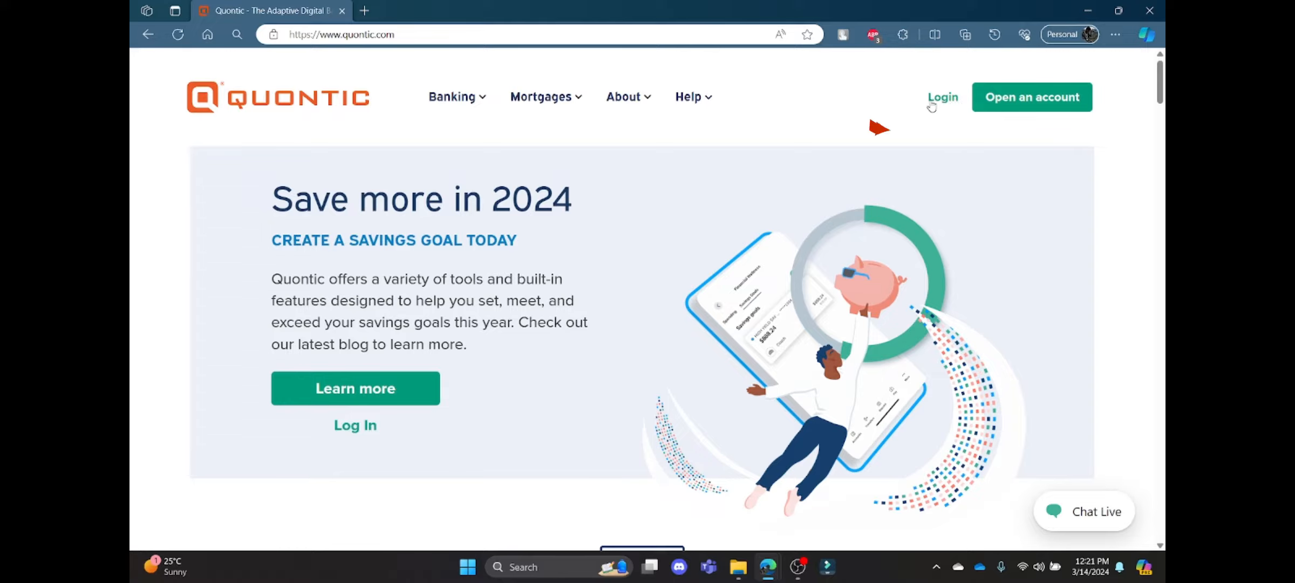
pyautogui.moveTo(1032, 96)
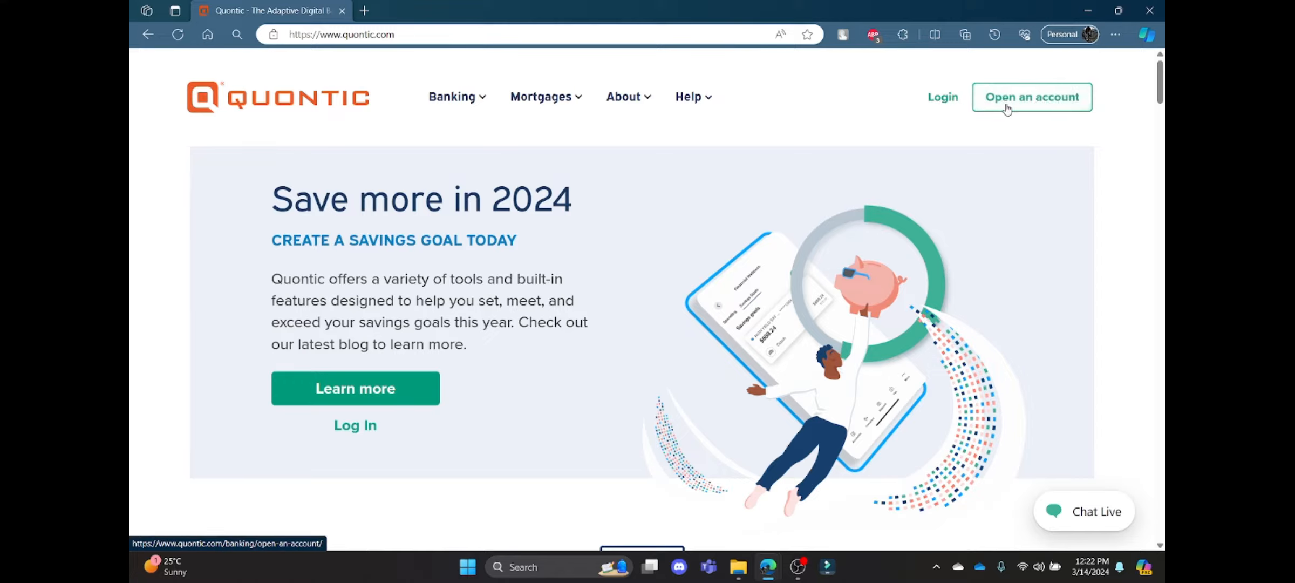
pyautogui.moveTo(841, 100)
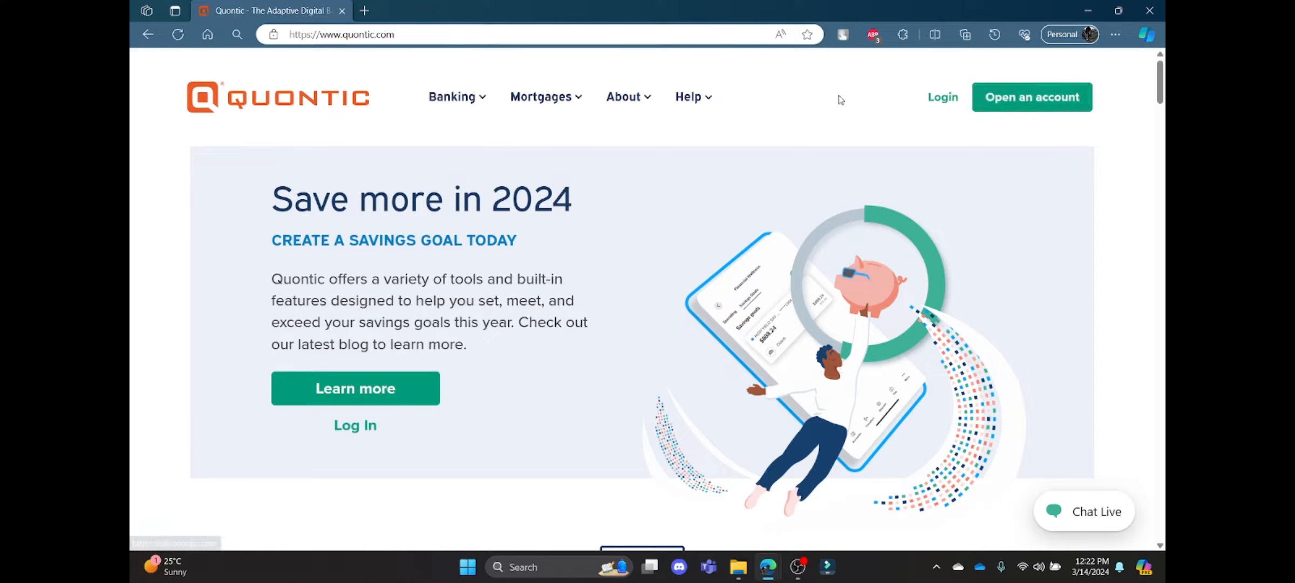
pyautogui.moveTo(911, 130)
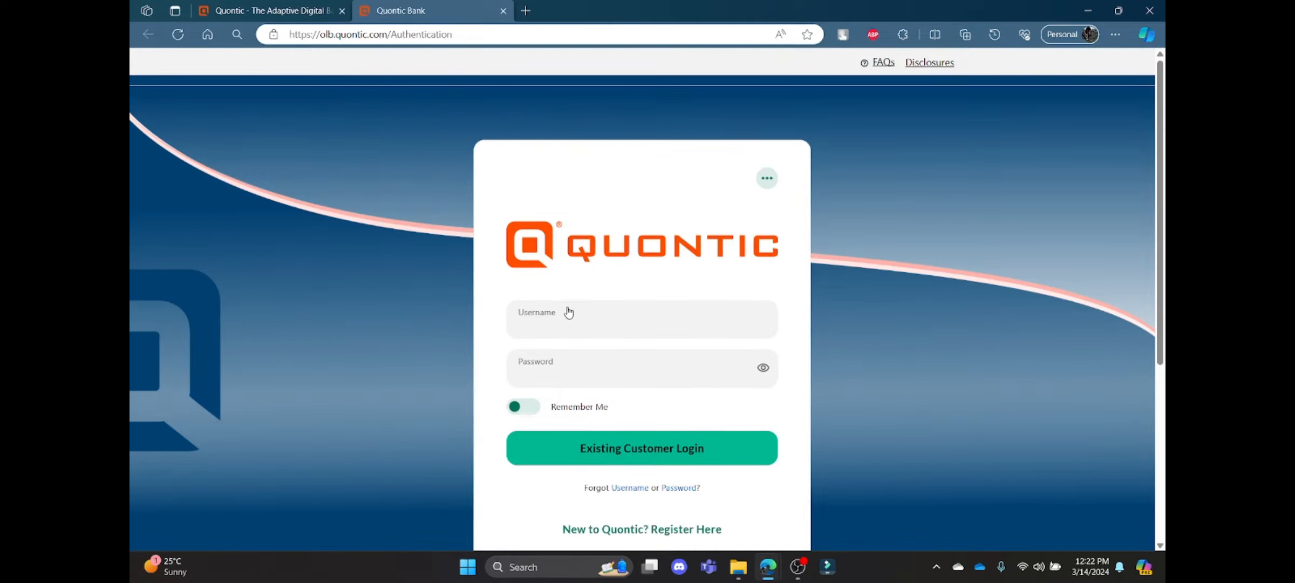
pyautogui.click(641, 448)
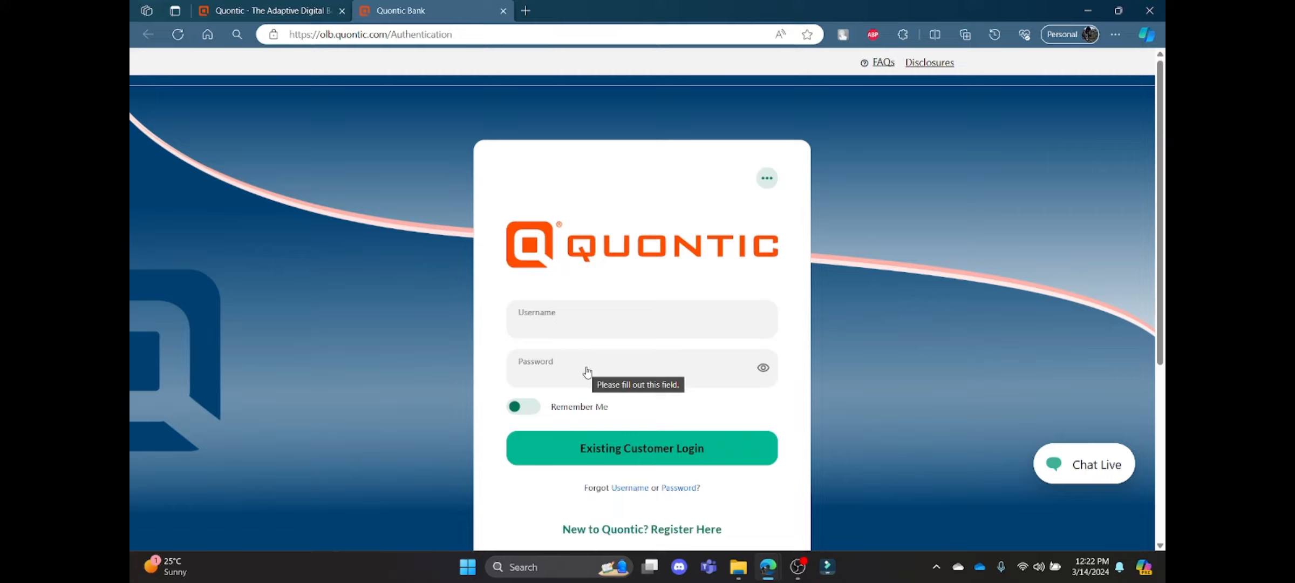
pyautogui.click(269, 11)
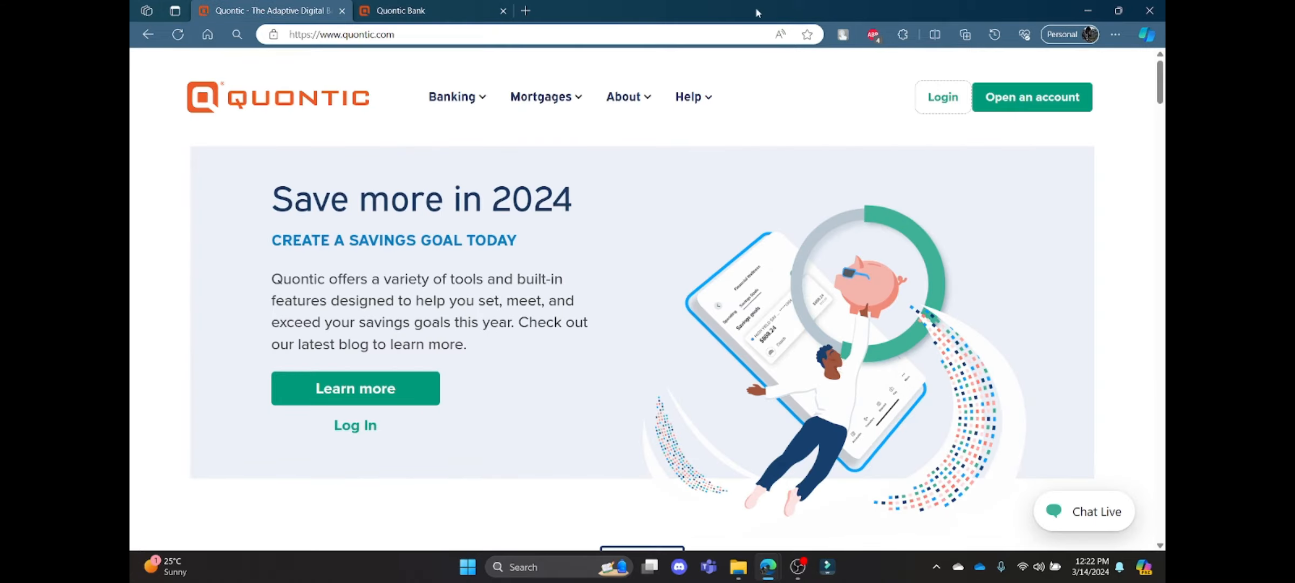
# Use the homepage's top navigation Login link to open a second online banking sign-in tab.
pyautogui.click(453, 96)
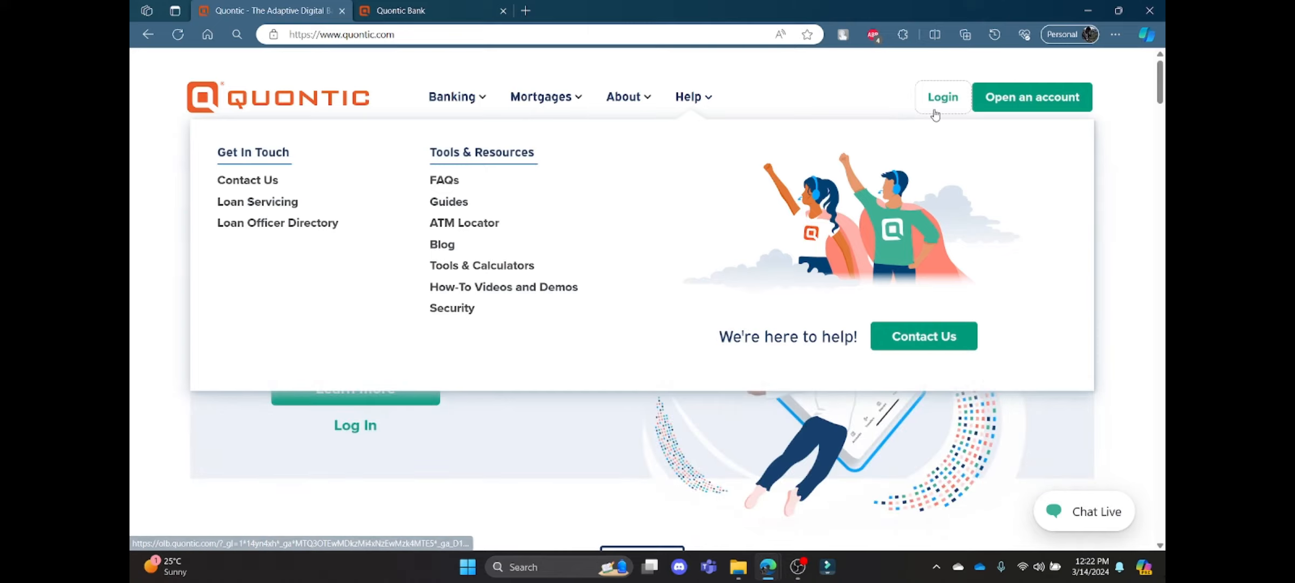
pyautogui.click(942, 96)
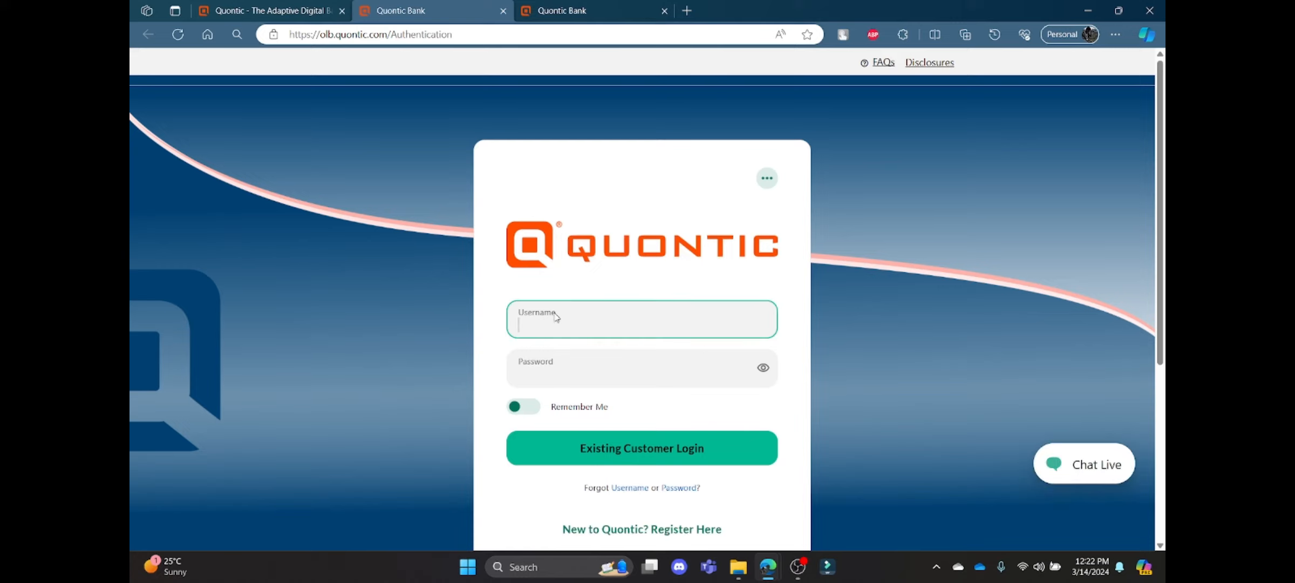
# Click into the password field of the empty sign-in form to trigger 'Username is required'.
pyautogui.click(641, 448)
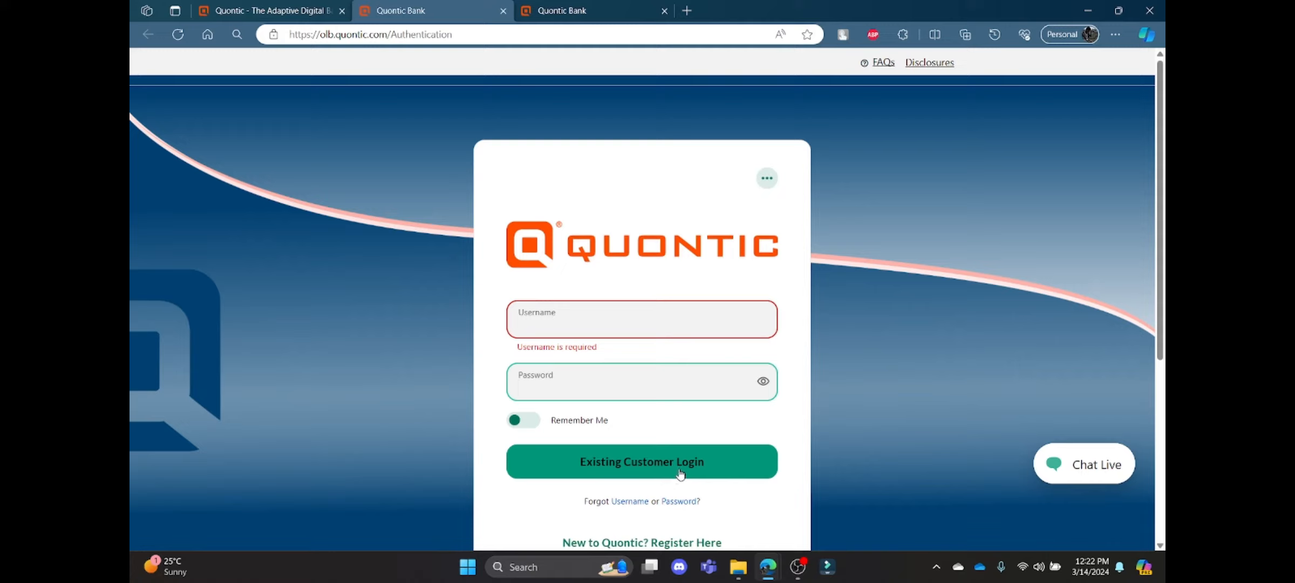
pyautogui.moveTo(586, 430)
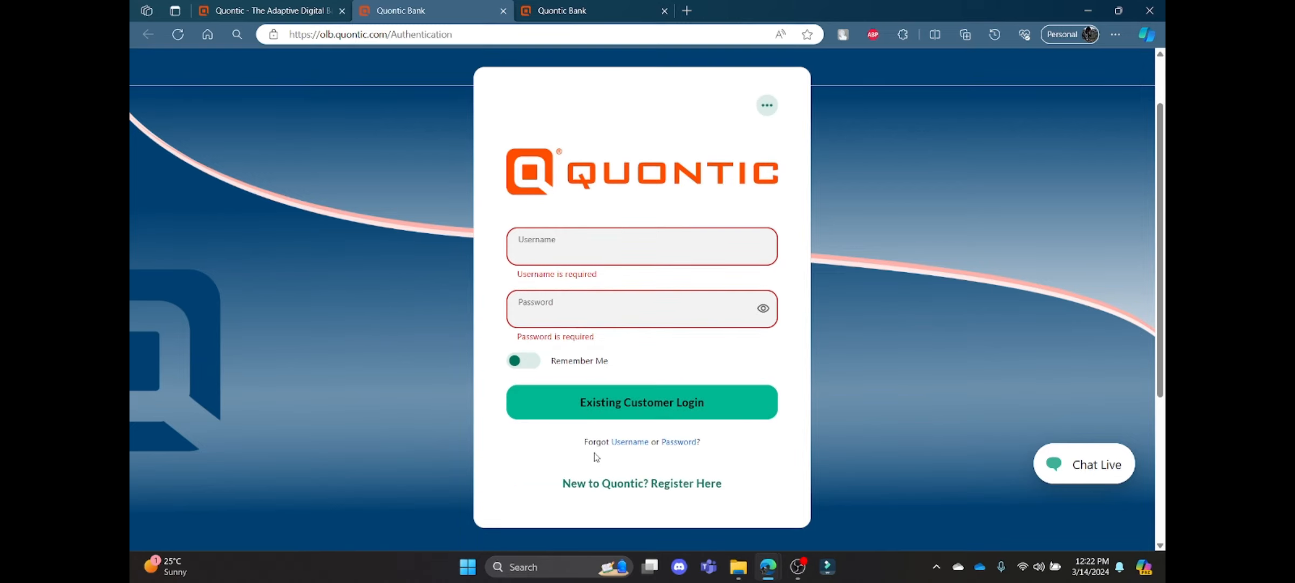
pyautogui.moveTo(629, 446)
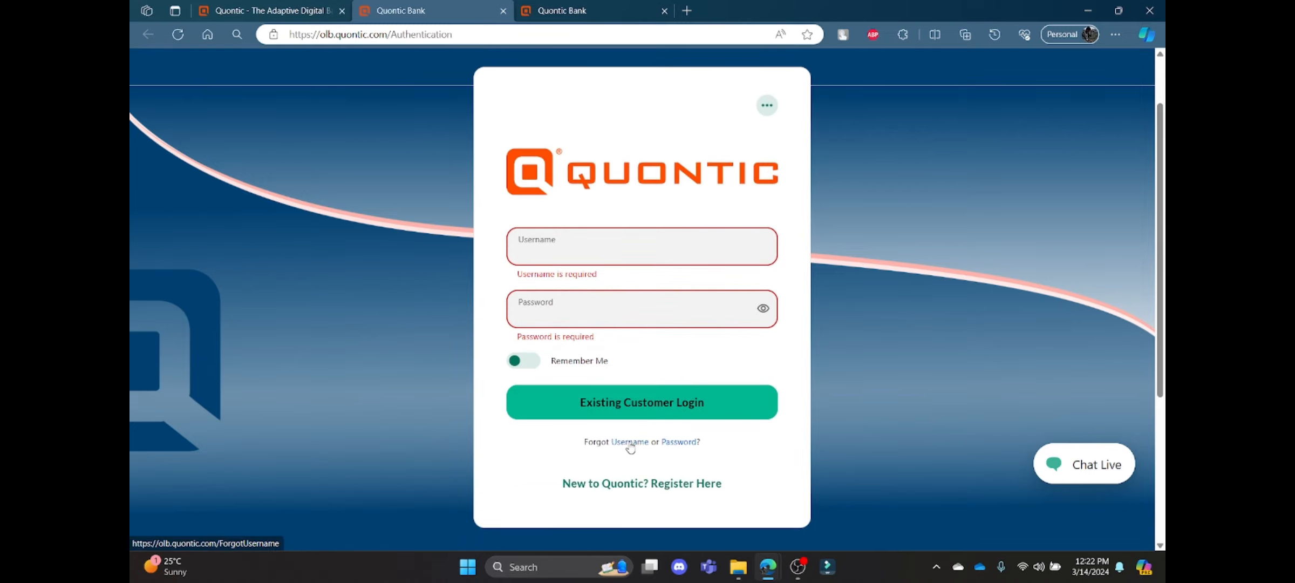
pyautogui.moveTo(679, 441)
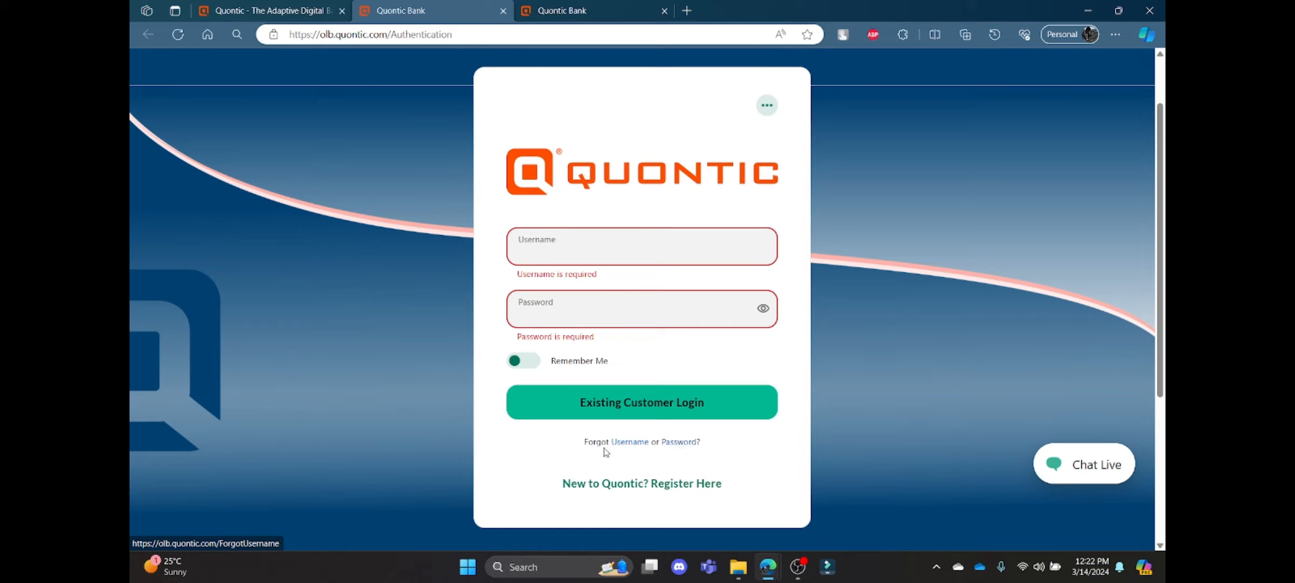
pyautogui.moveTo(652, 442)
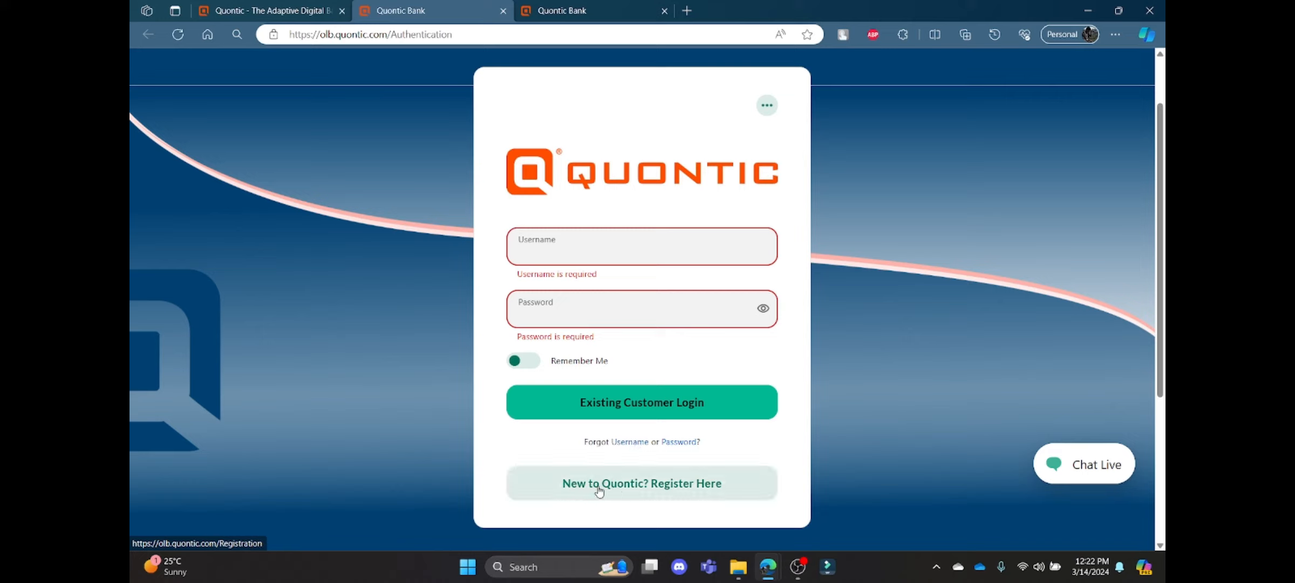
pyautogui.moveTo(703, 487)
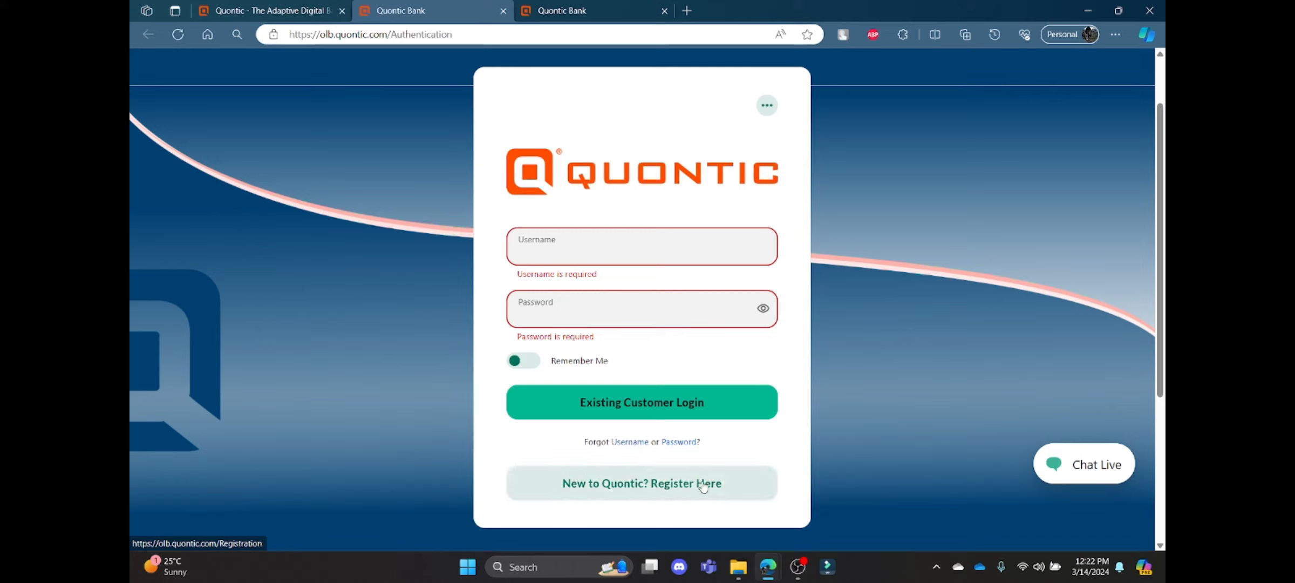